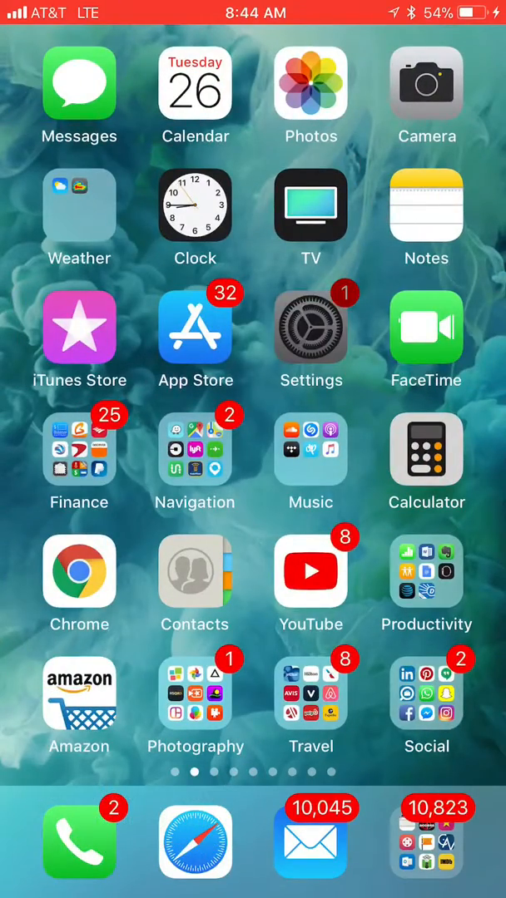
# Go from Settings to Control Center's Customize Controls list of included controls.
pyautogui.click(310, 327)
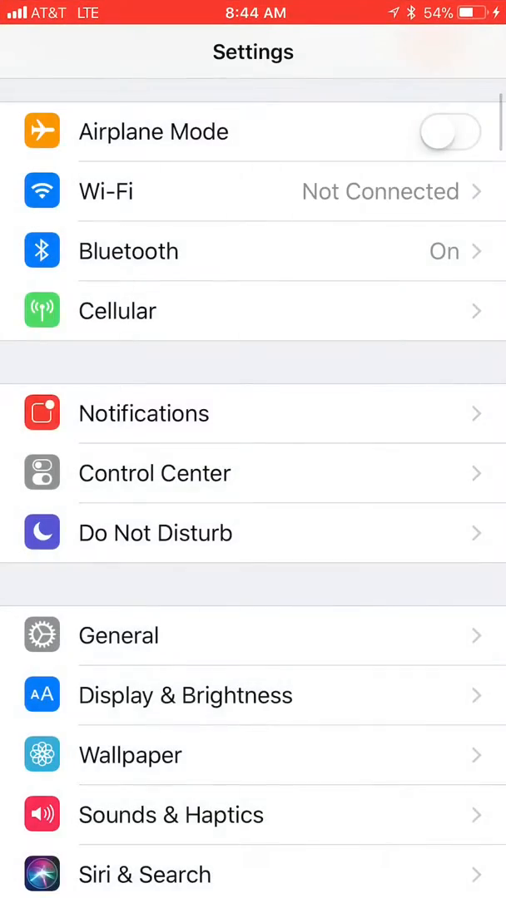
pyautogui.scroll(-3)
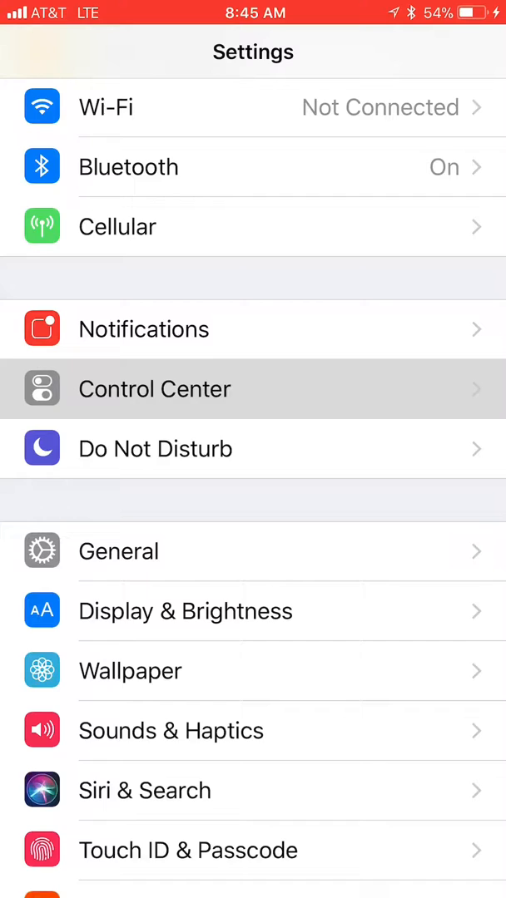
pyautogui.click(154, 388)
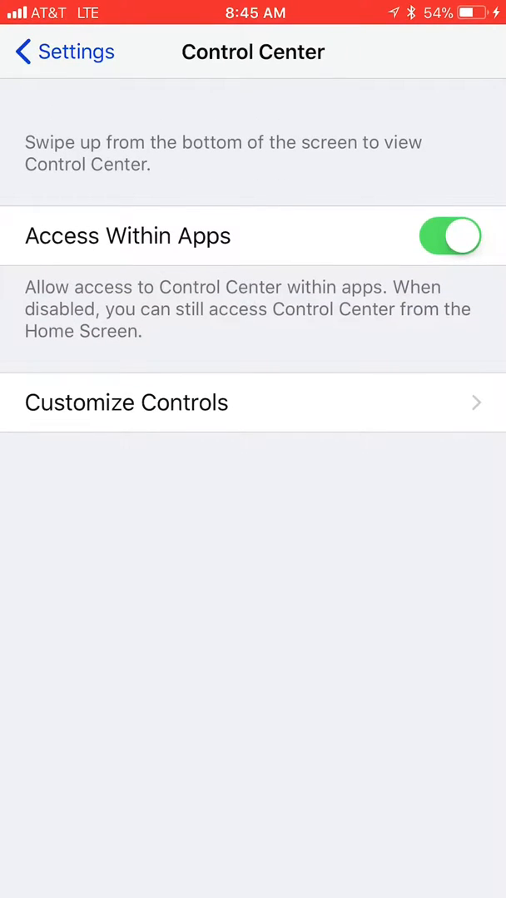
pyautogui.click(127, 403)
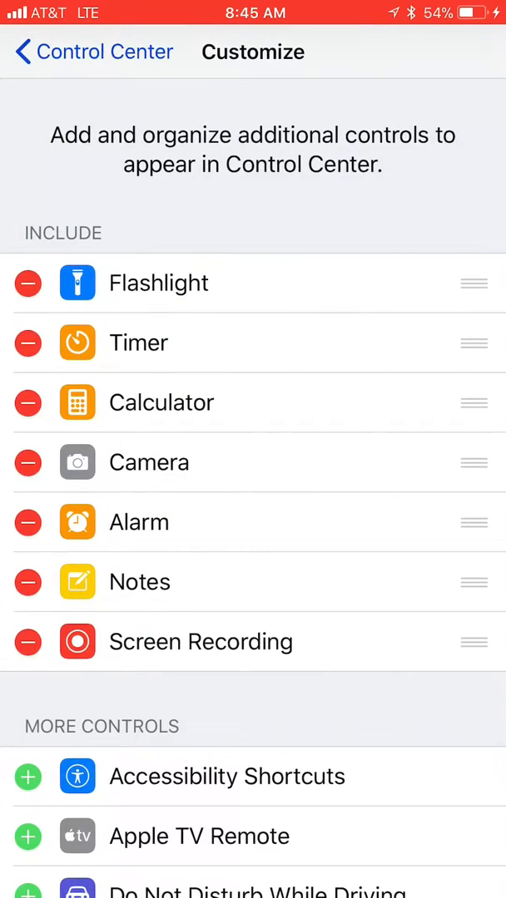
pyautogui.scroll(-3)
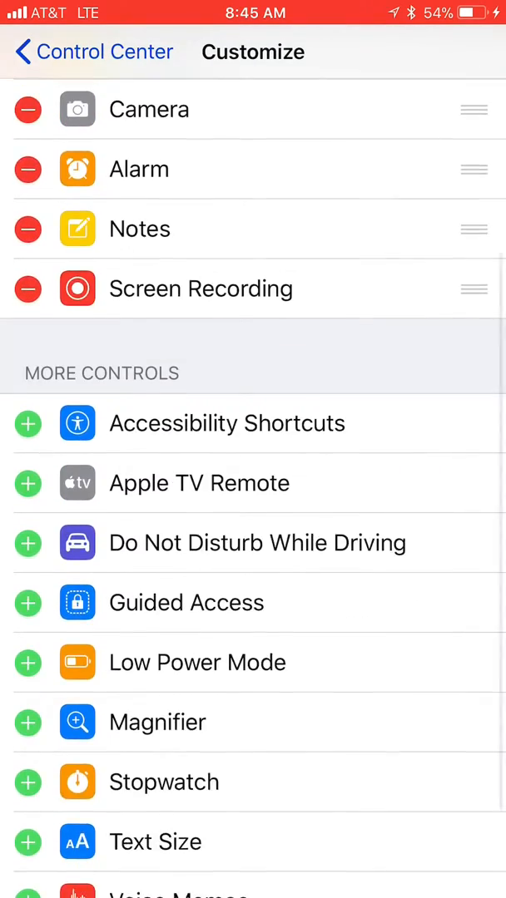
pyautogui.scroll(-3)
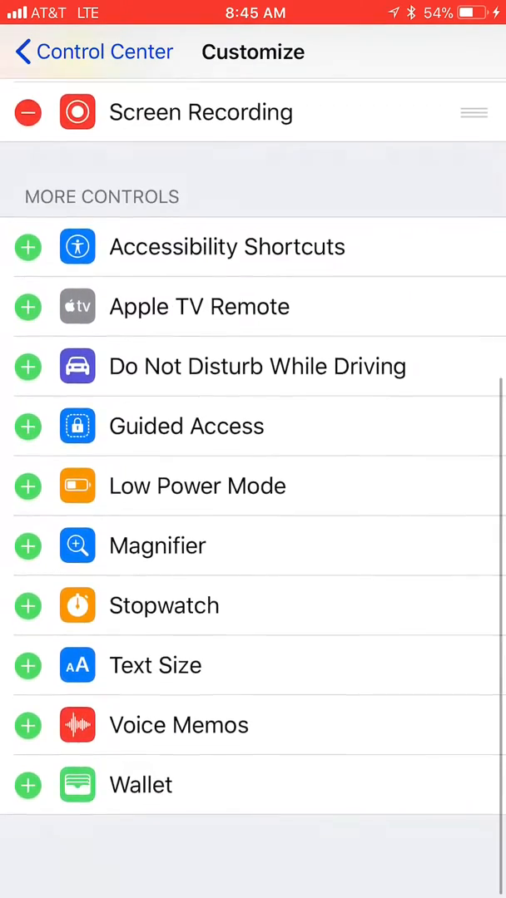
pyautogui.scroll(-3)
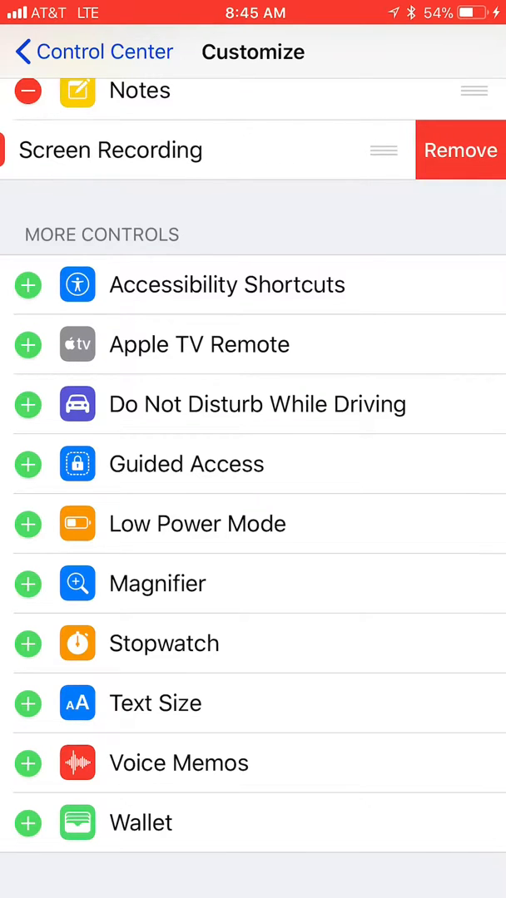
pyautogui.scroll(-3)
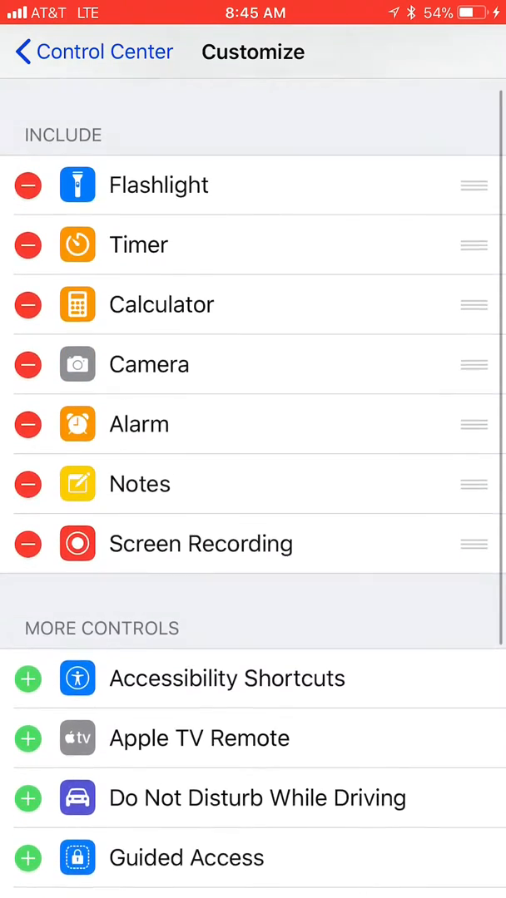
# End the active screen recording via its Stop alert, saving the video to Photos.
pyautogui.scroll(-3)
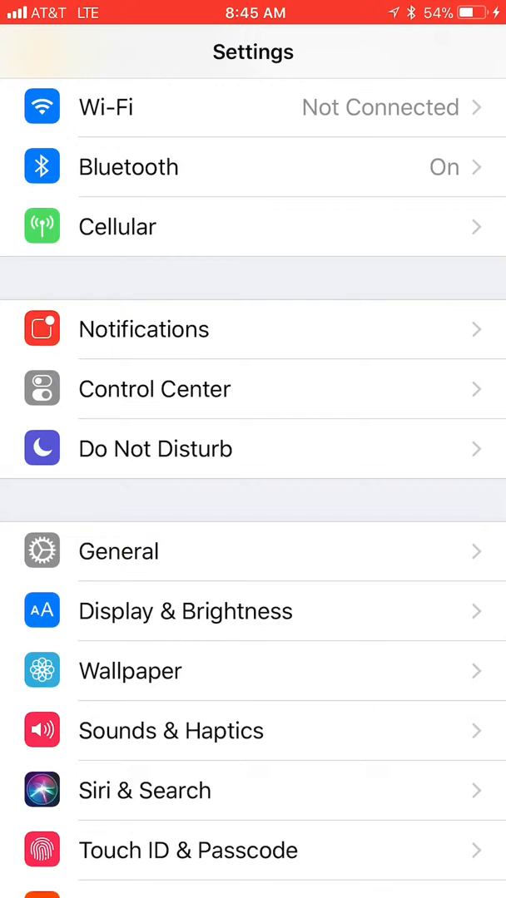
pyautogui.scroll(-3)
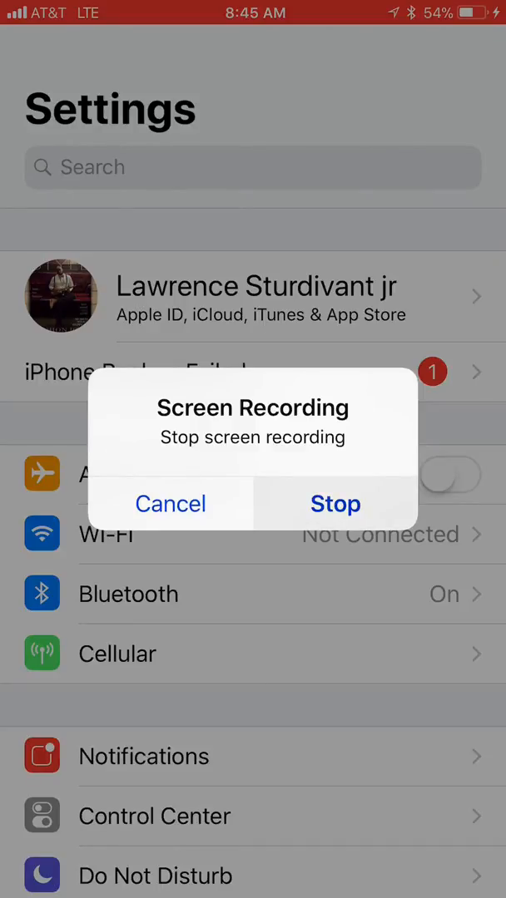
pyautogui.click(335, 503)
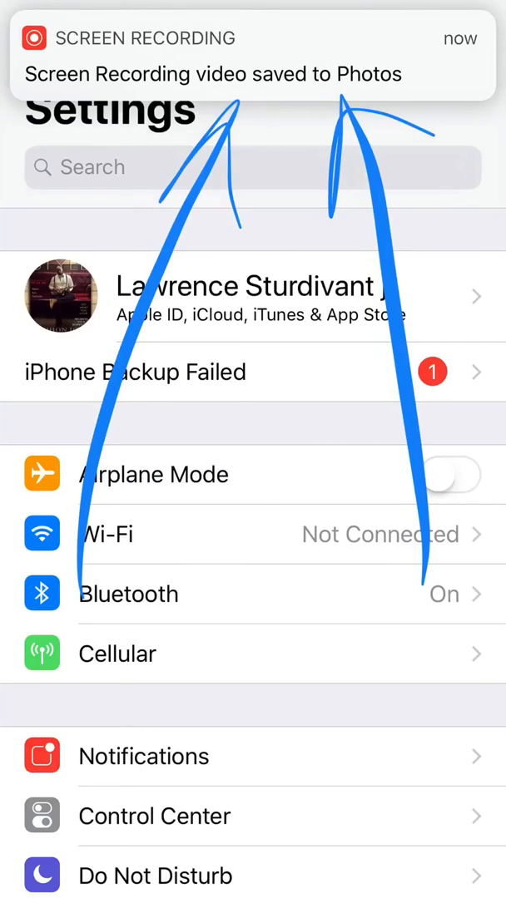